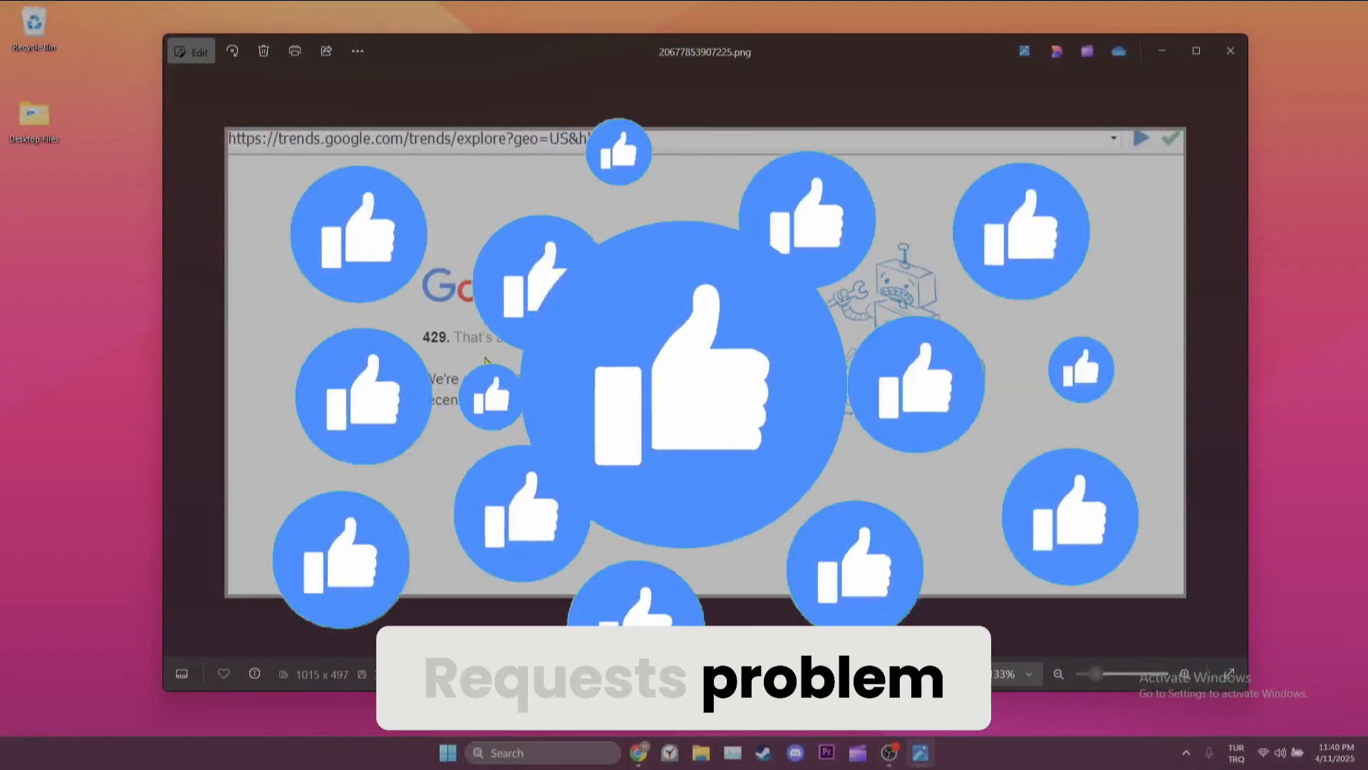
# Step: Close the Photos window showing the Google Trends 429 error screenshot
pyautogui.click(1229, 50)
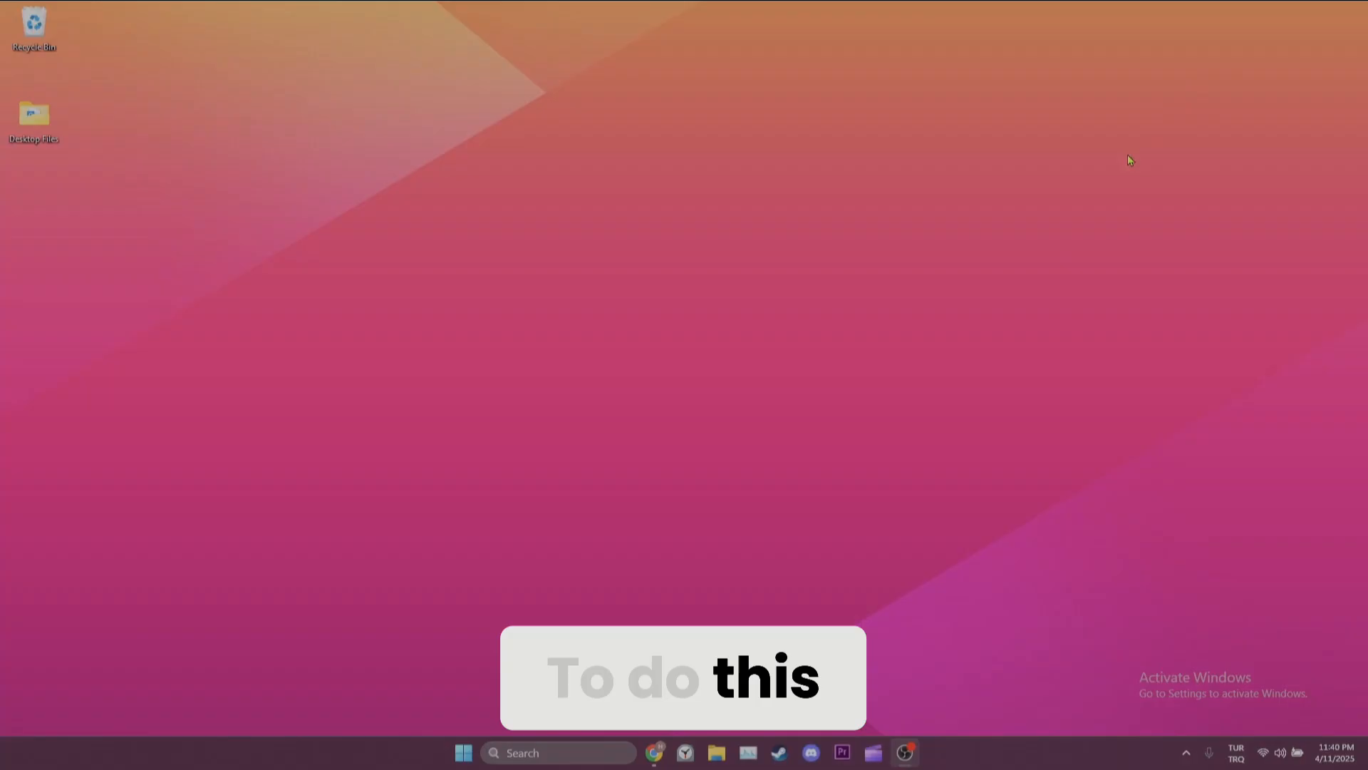
# Step: Launch Chrome and reach All sites via Settings, Privacy and security, Third-party cookies
pyautogui.click(654, 753)
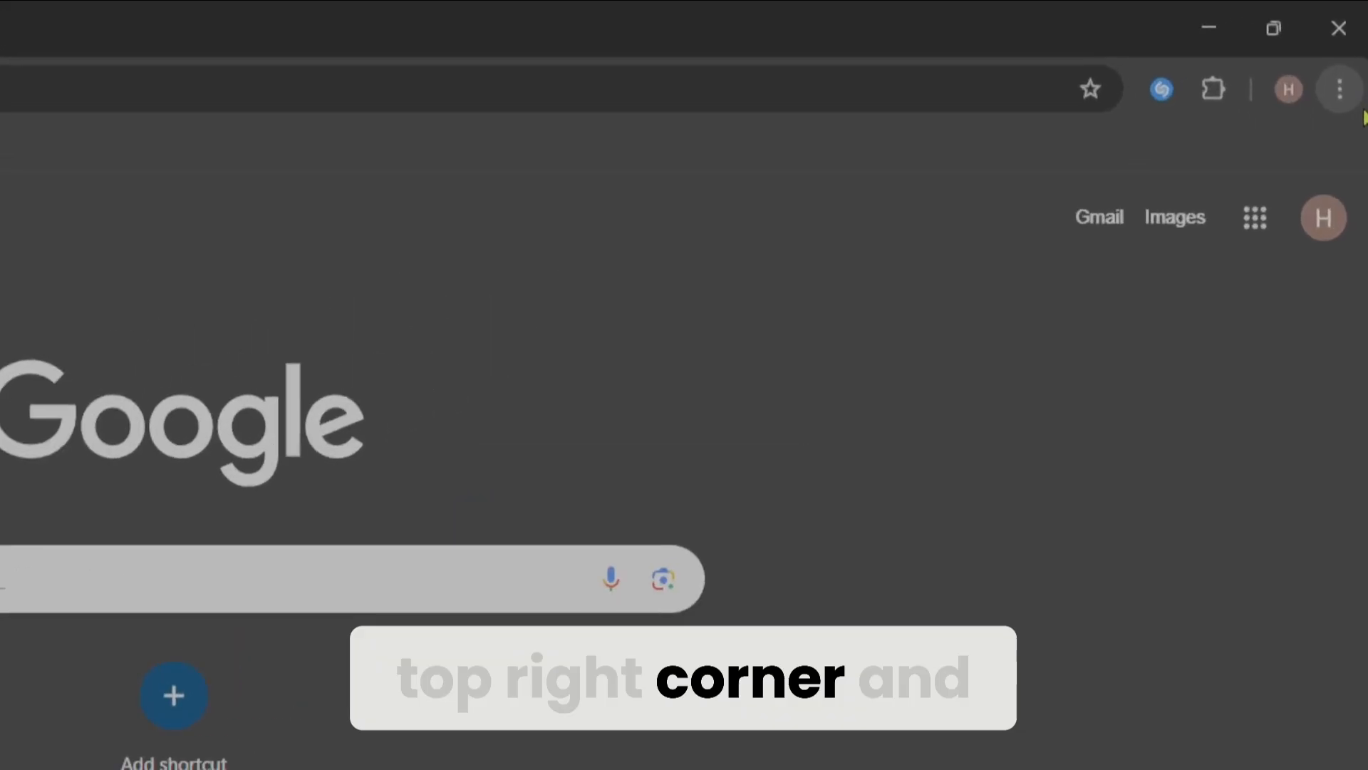
pyautogui.click(1341, 89)
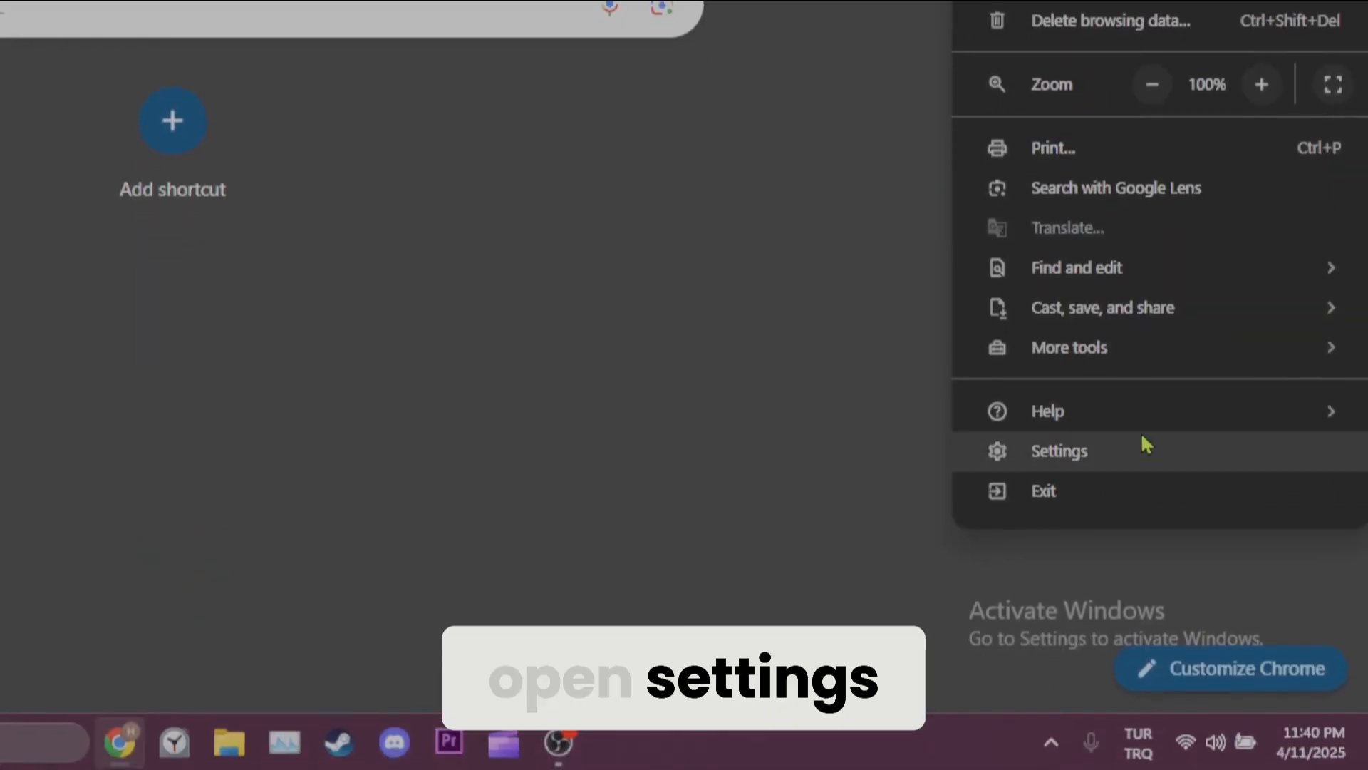
pyautogui.click(1059, 451)
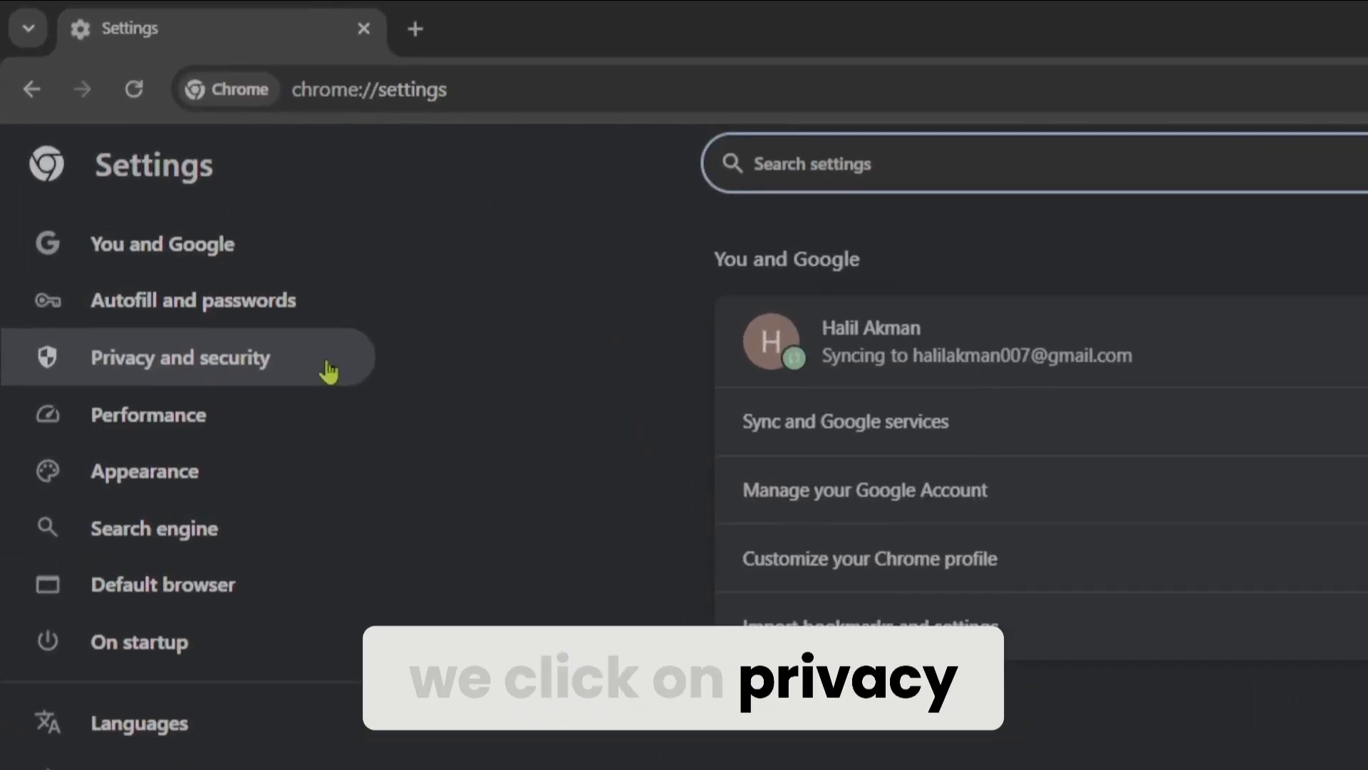
pyautogui.click(180, 358)
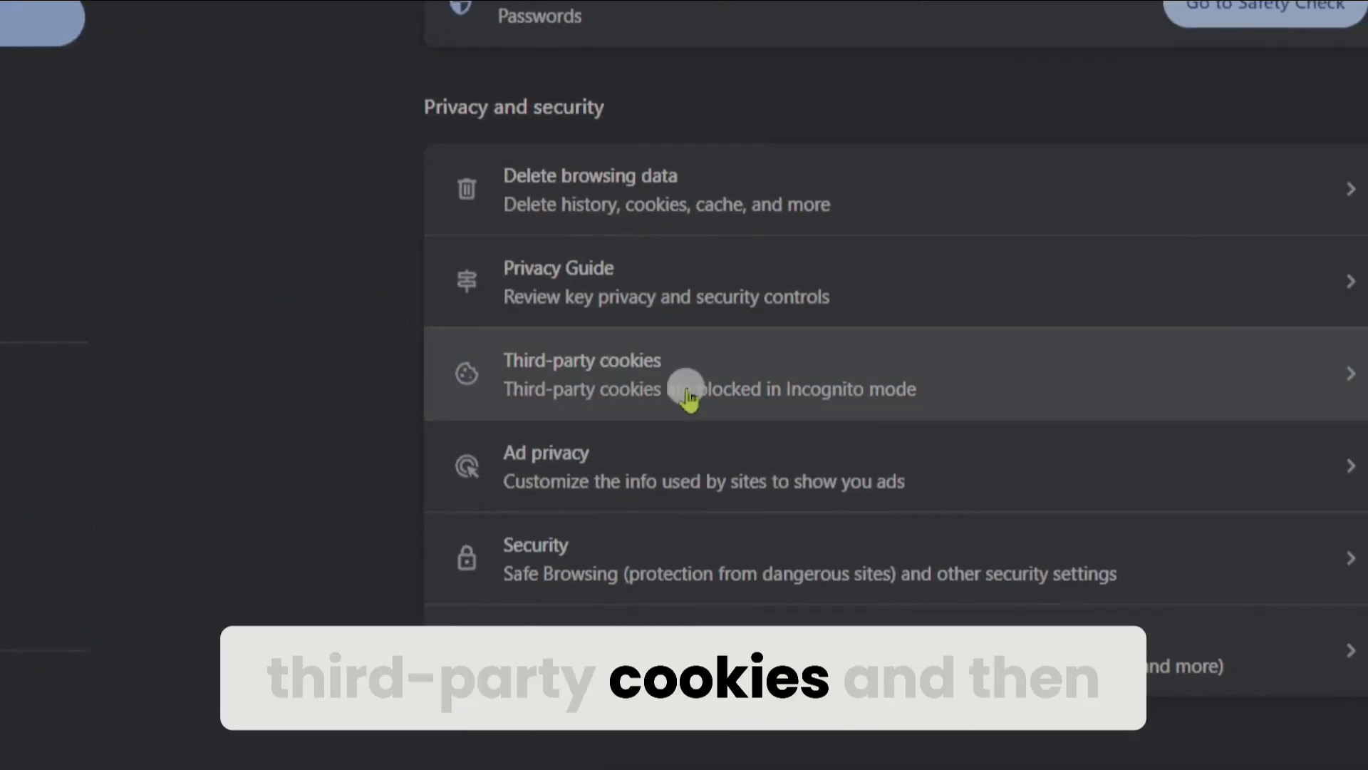
pyautogui.click(689, 373)
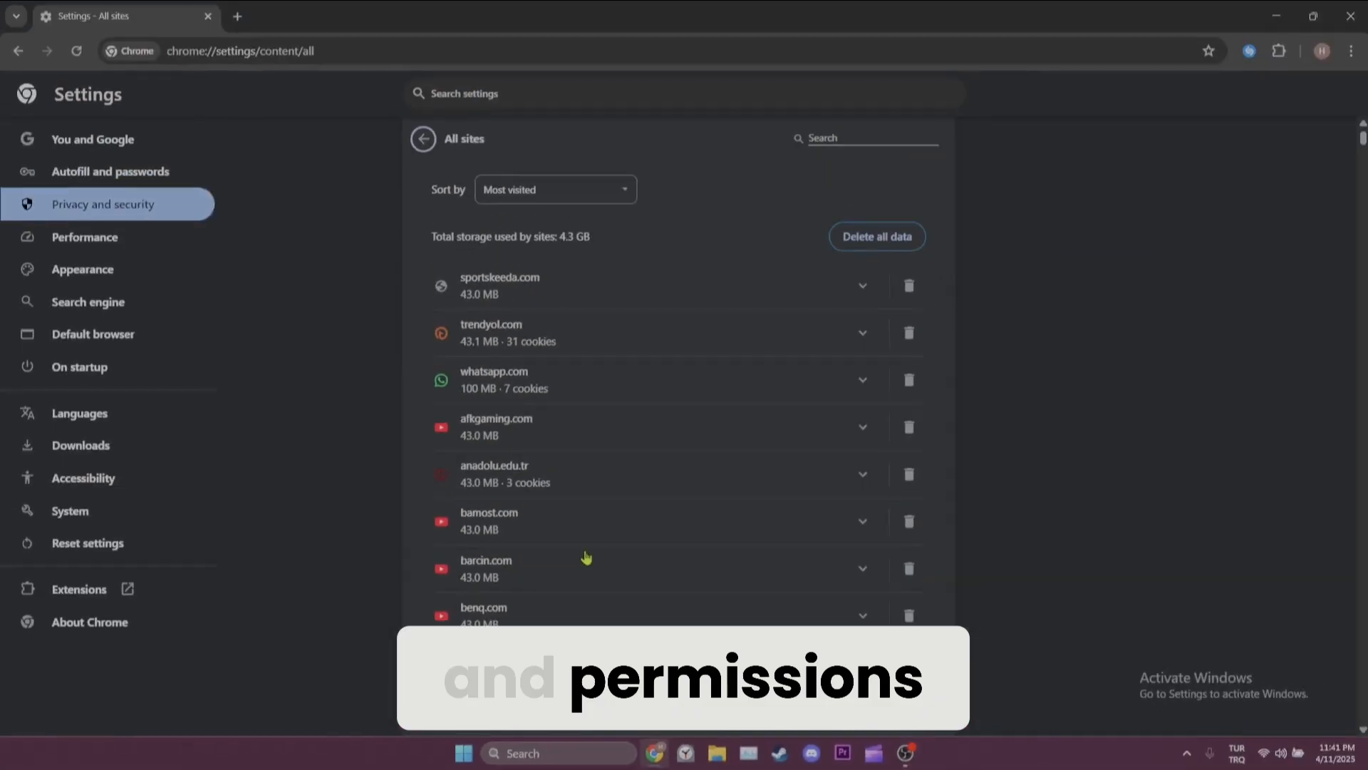
# Step: Search All sites for 'facebook' and delete its stored site data
pyautogui.click(871, 138)
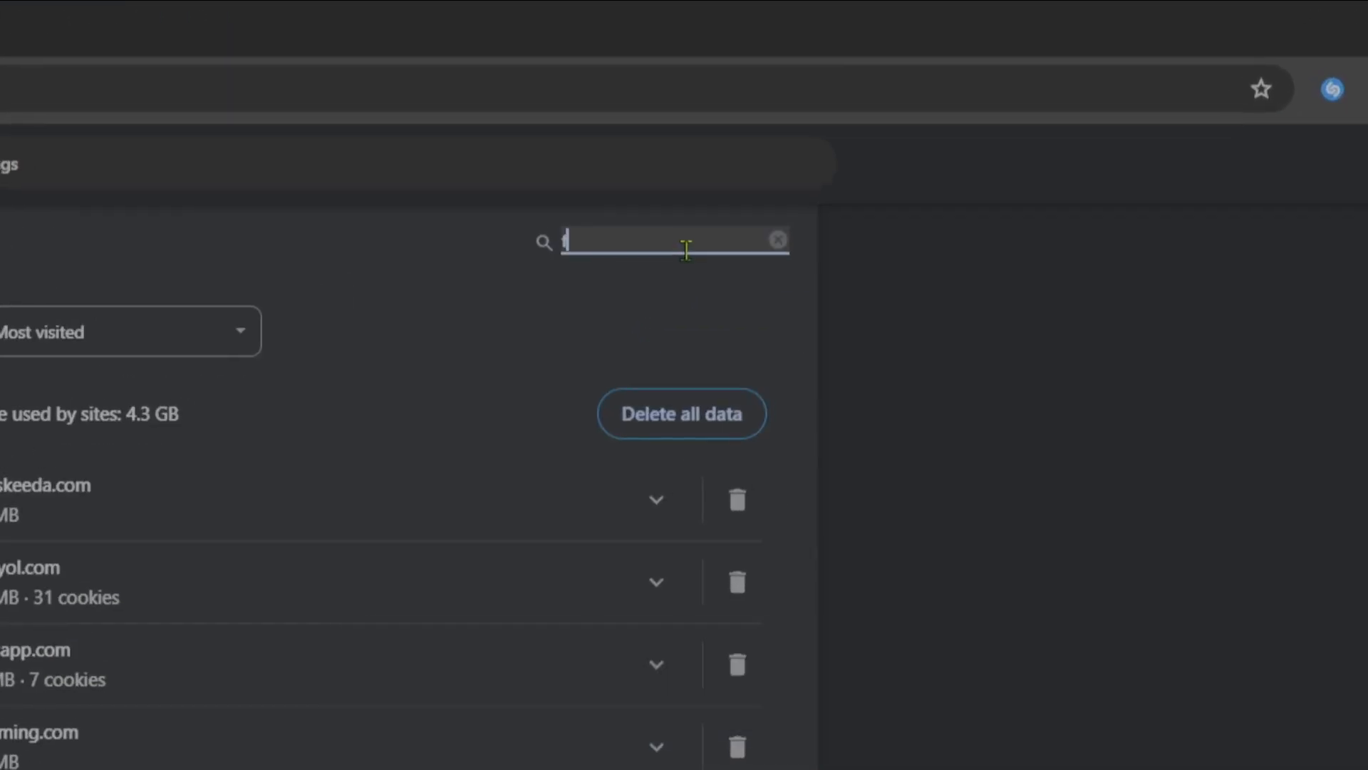
pyautogui.write('facebook')
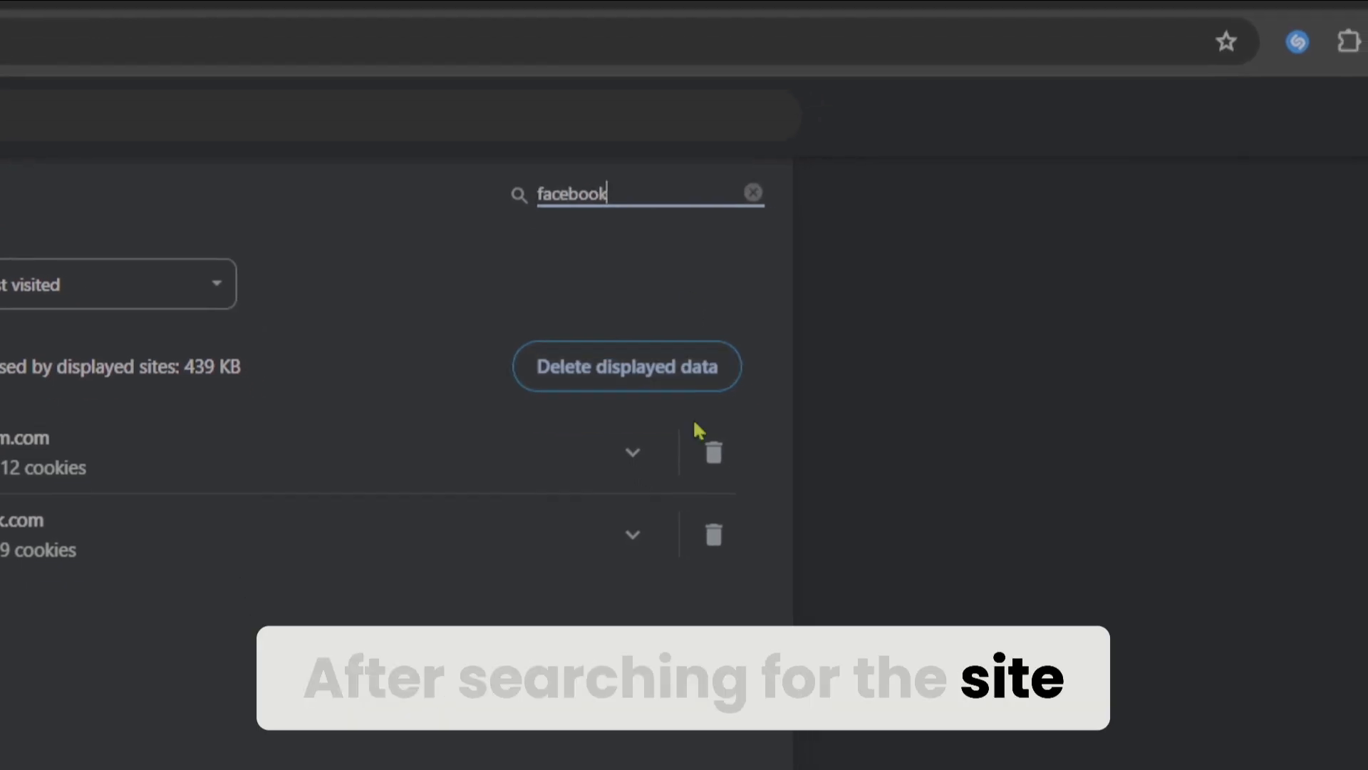
pyautogui.click(712, 534)
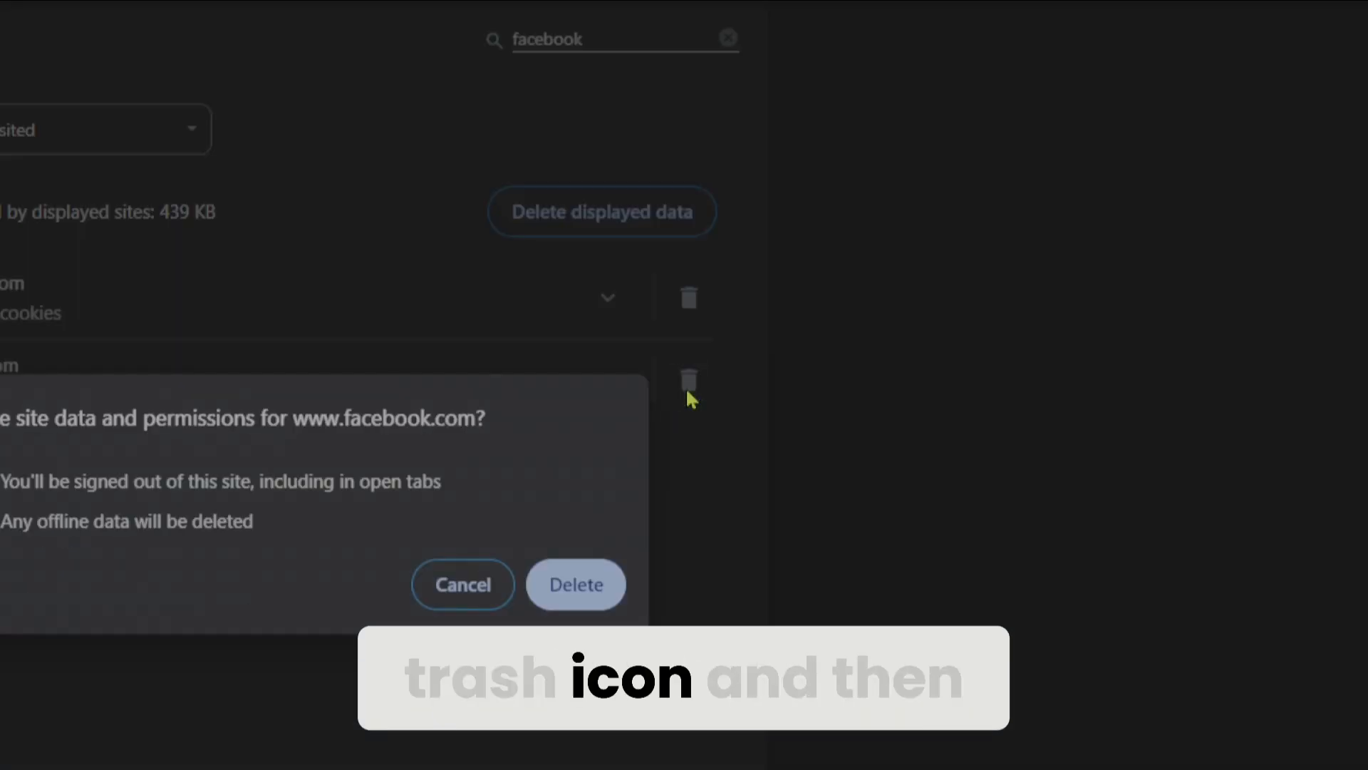
pyautogui.click(575, 584)
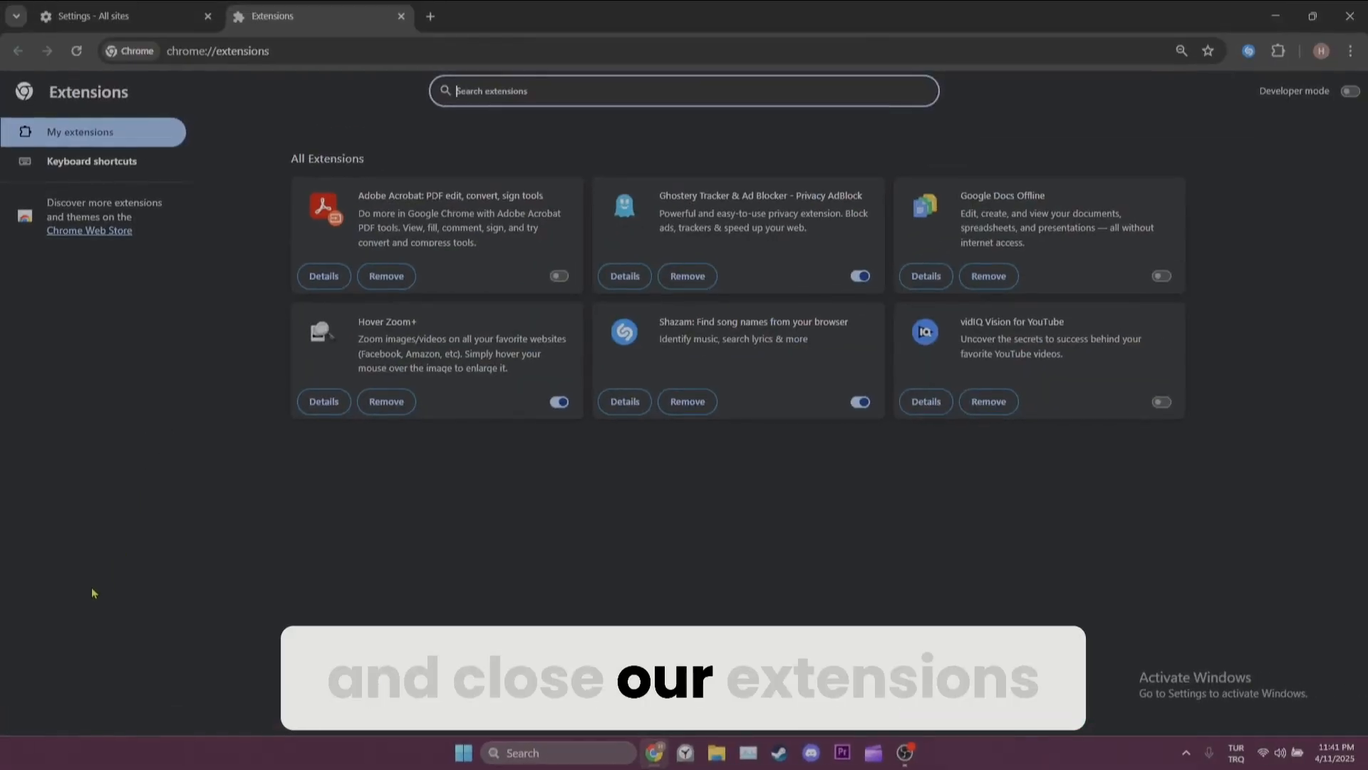
# Step: Disable the Shazam extension and the other still-active extension
pyautogui.click(859, 401)
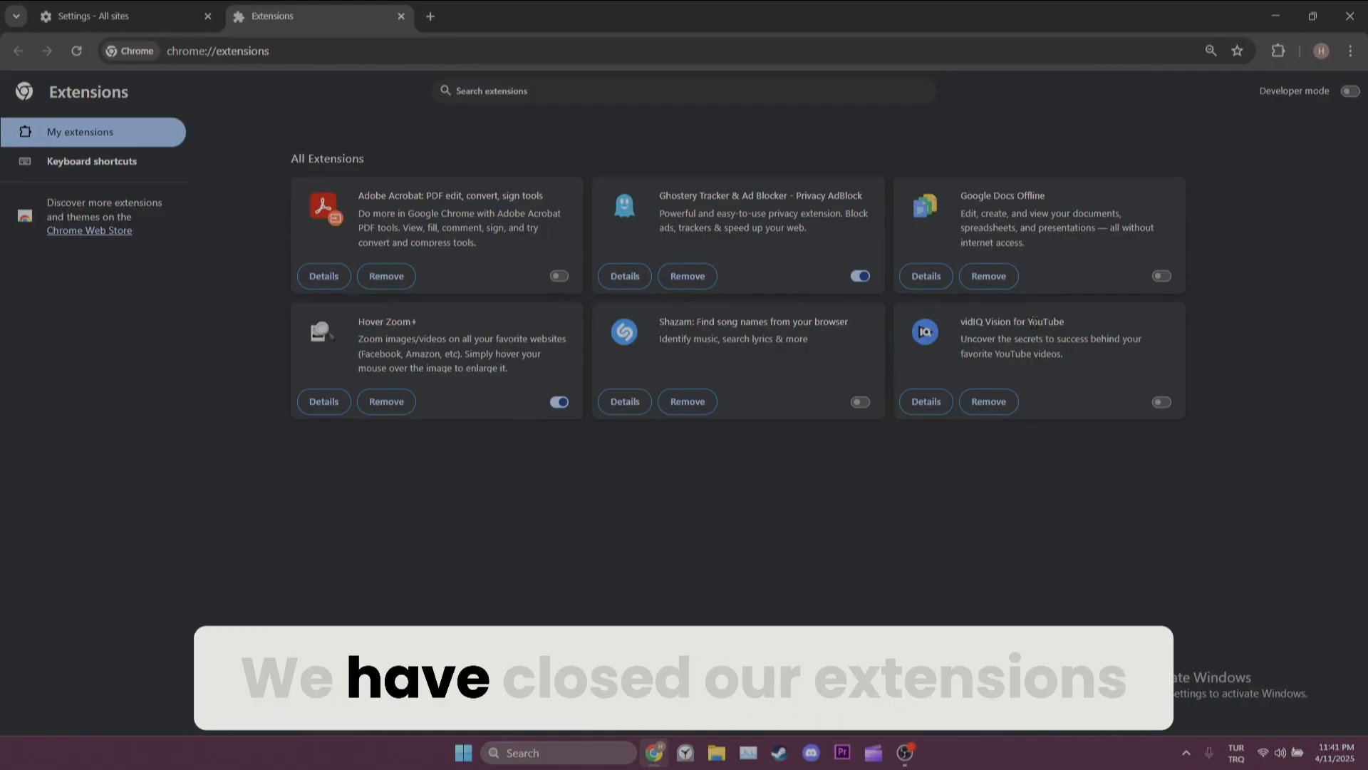
pyautogui.click(859, 276)
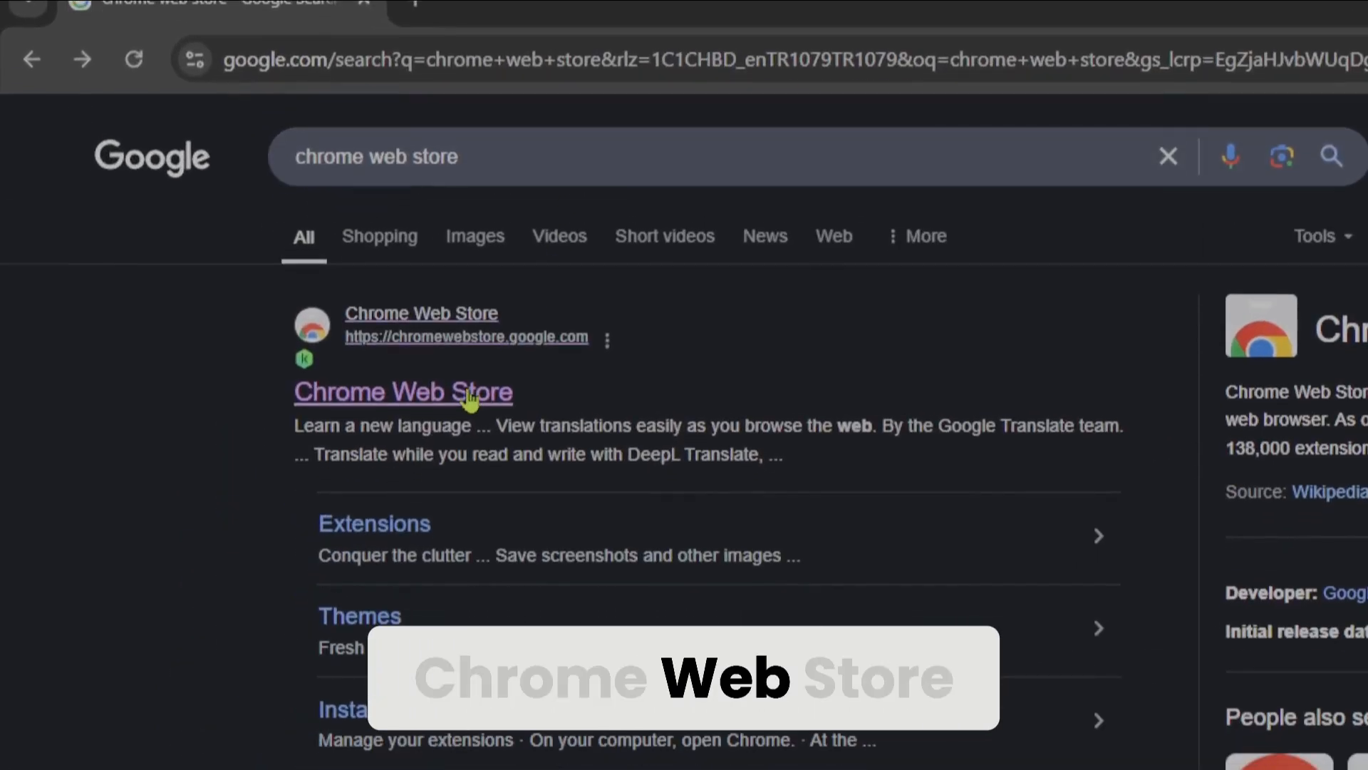
# Step: Search the Chrome Web Store for 'vpn' and bring up the Kaspersky VPN app
pyautogui.click(402, 392)
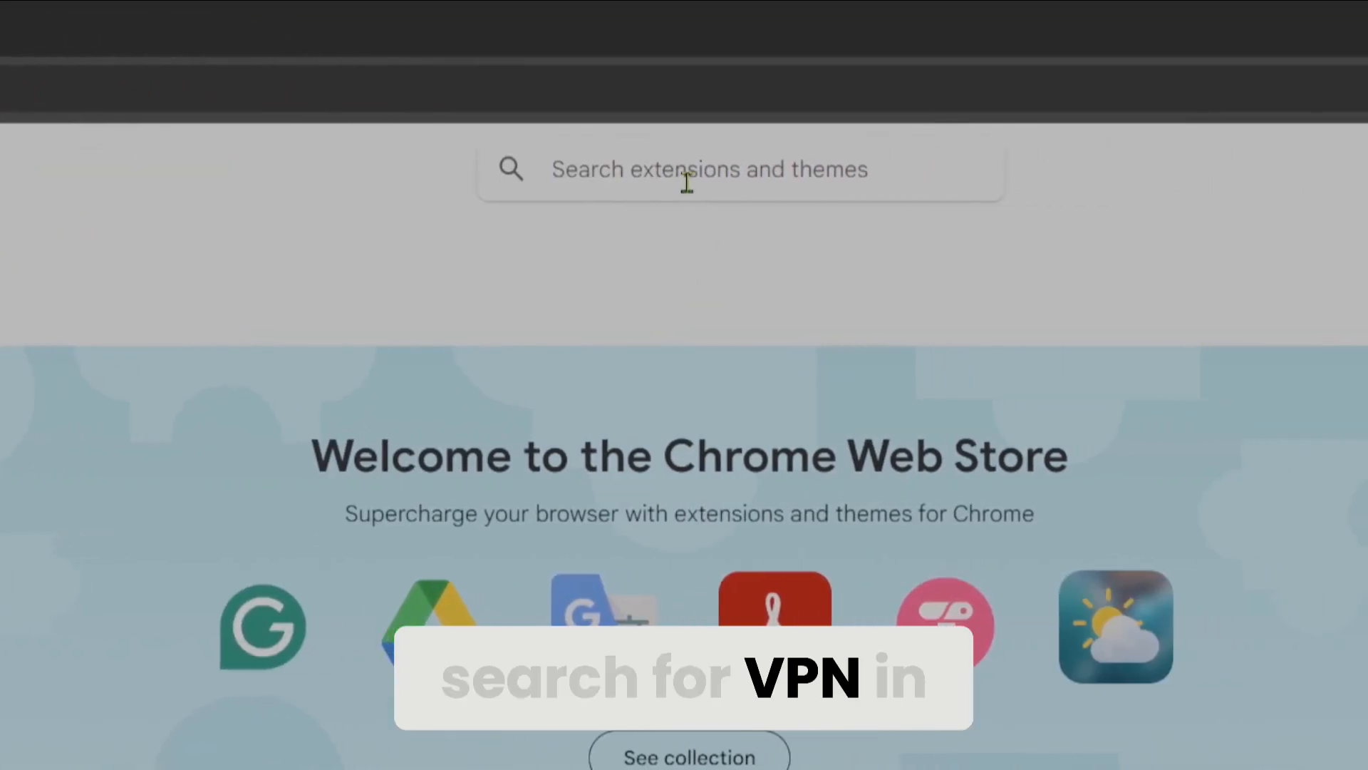
pyautogui.write('vpn')
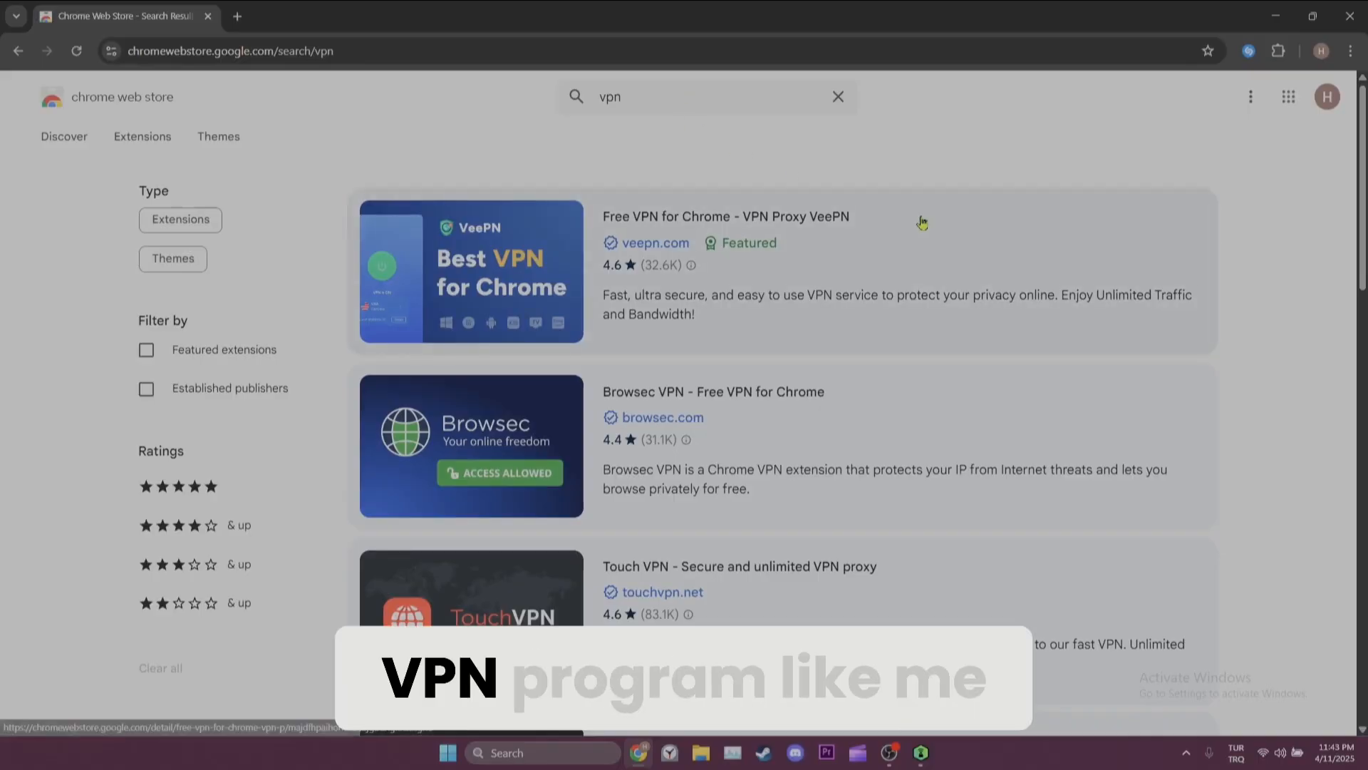
pyautogui.click(919, 753)
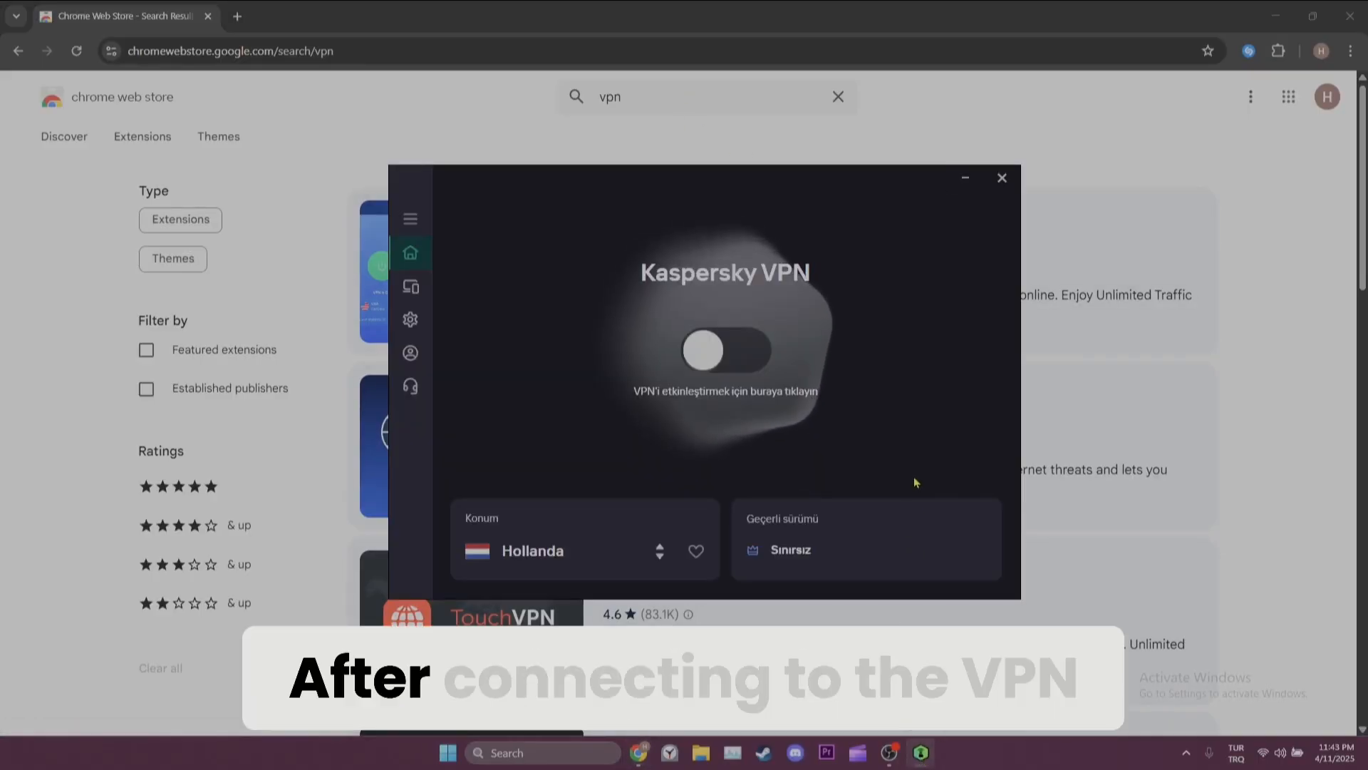
# Step: Connect Kaspersky VPN, then launch Control Panel from Windows search
pyautogui.click(724, 350)
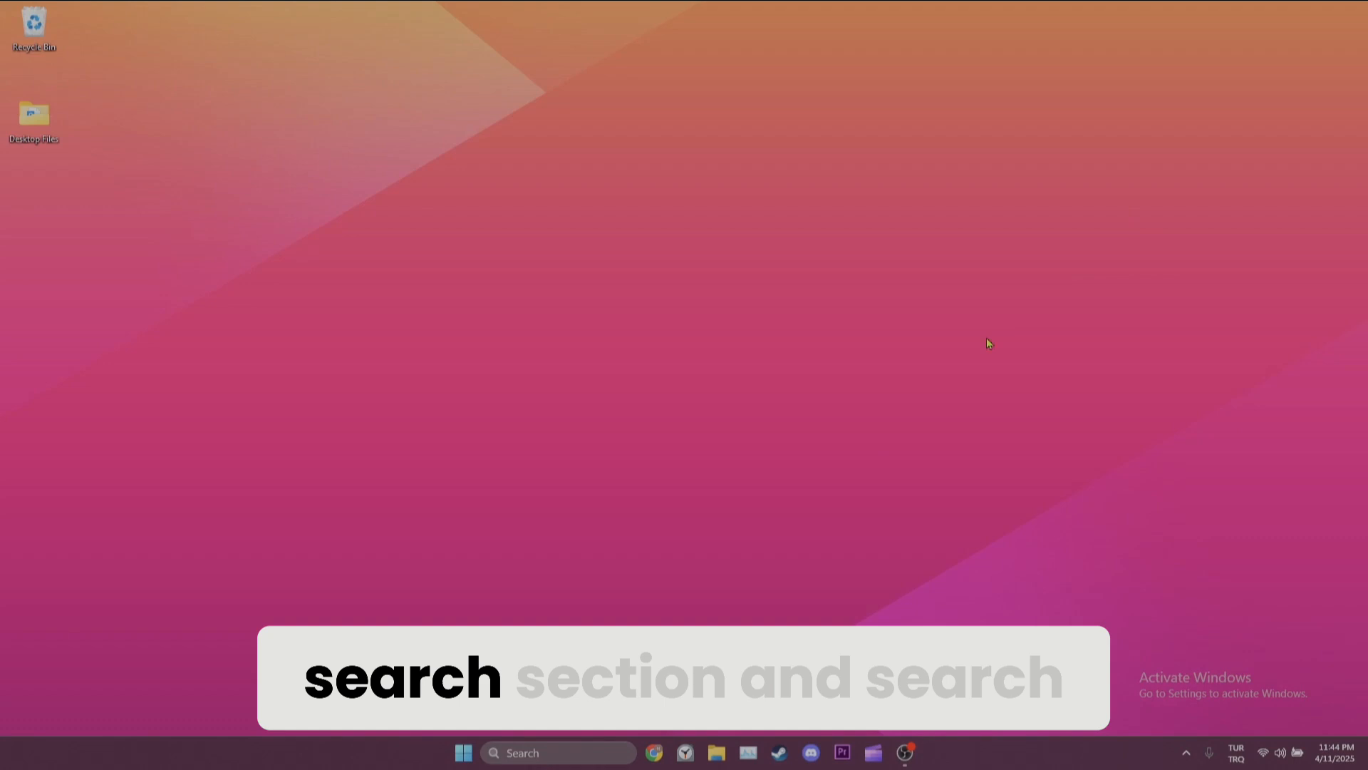
pyautogui.click(559, 753)
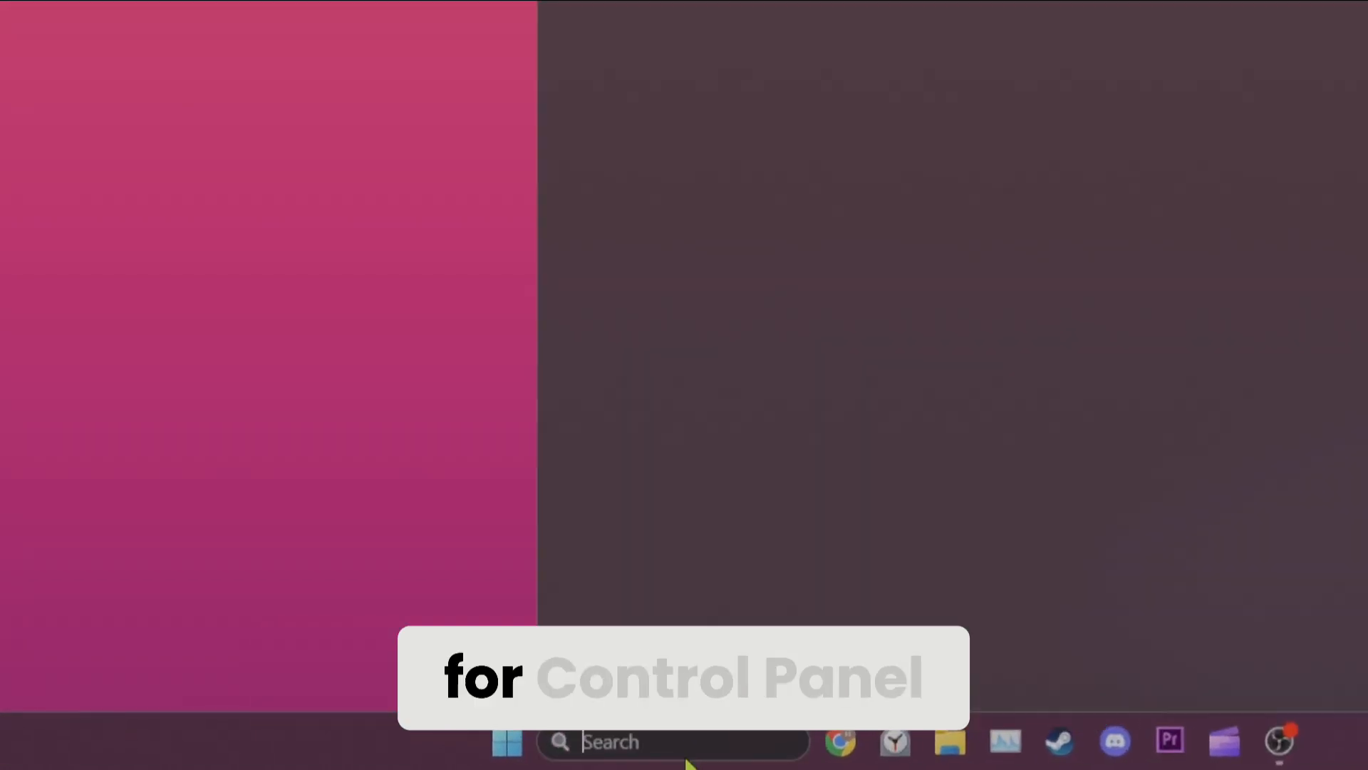
pyautogui.write('control panel')
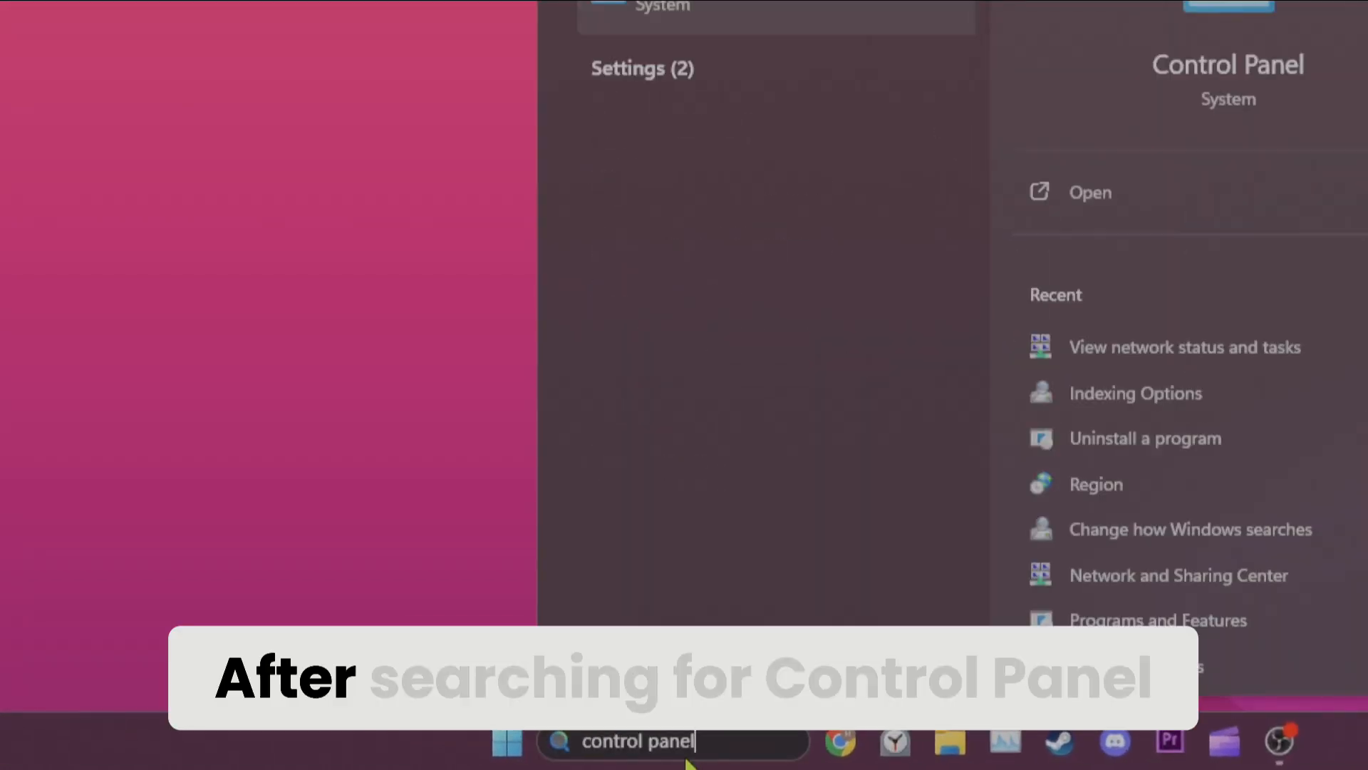
pyautogui.click(1089, 192)
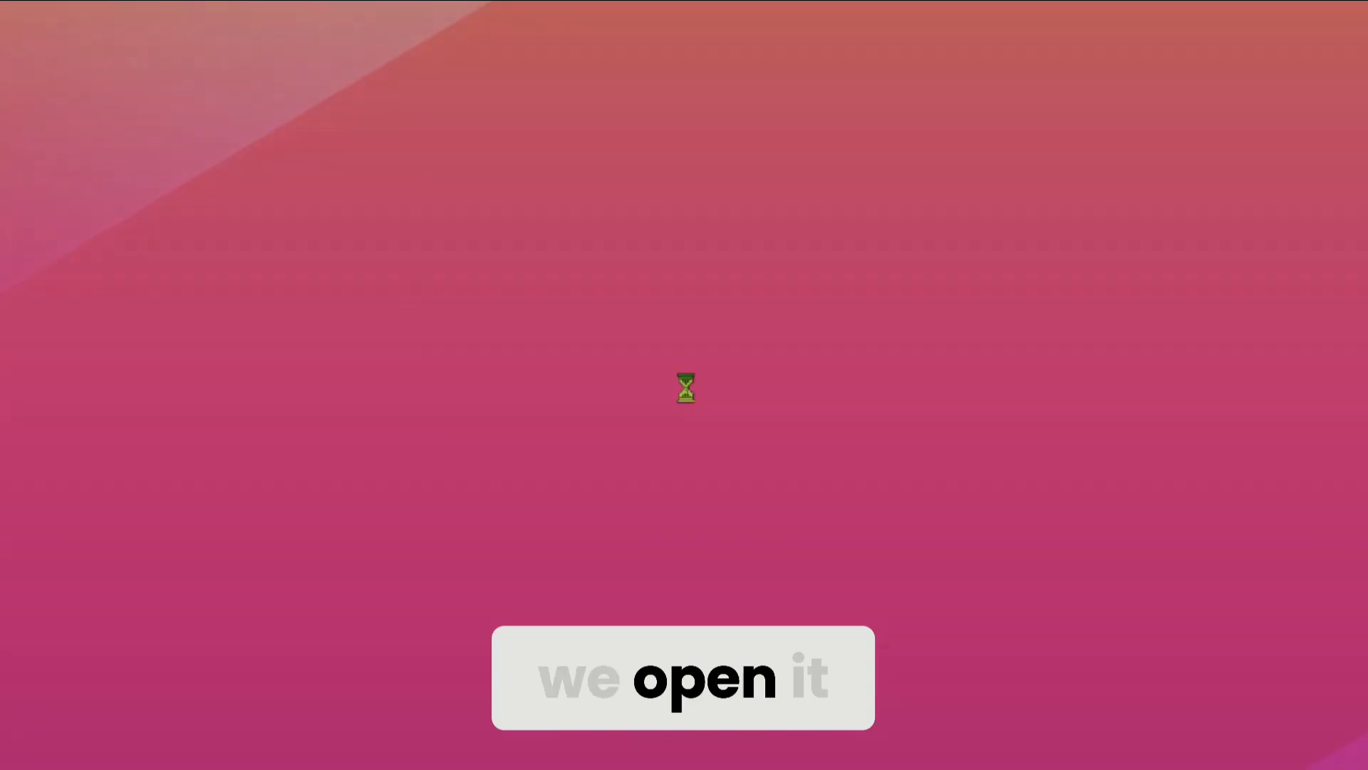
# Step: Go to Network and Sharing Center and show the Wi-Fi 2 Status window
pyautogui.click(685, 388)
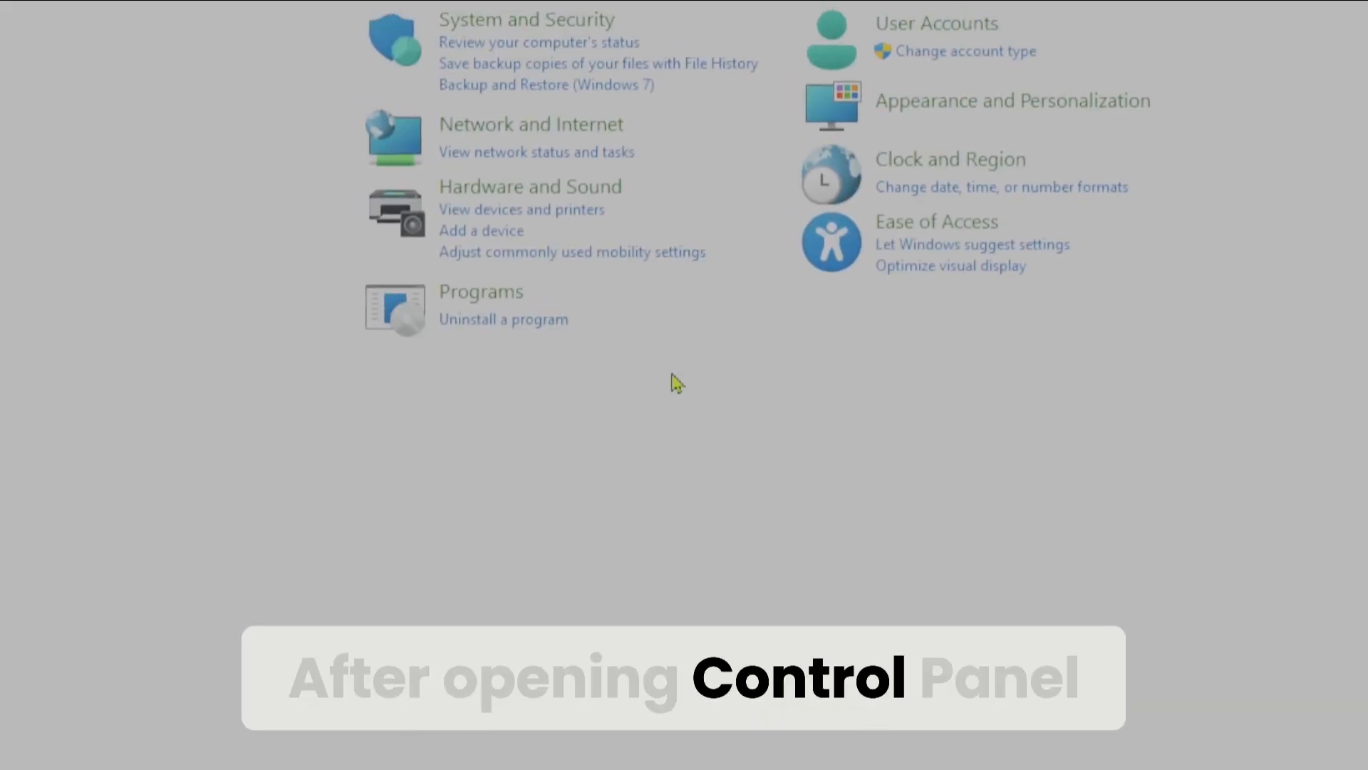
pyautogui.click(529, 124)
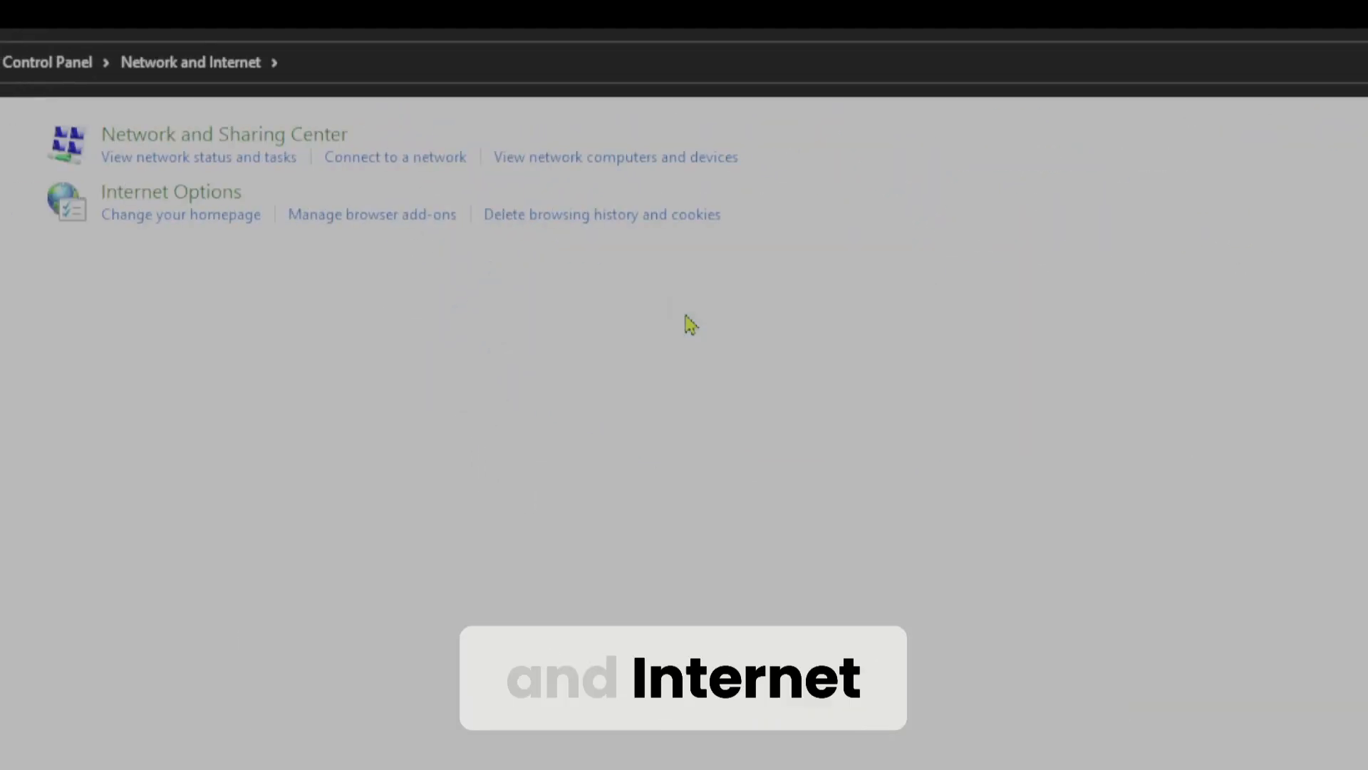
pyautogui.click(223, 134)
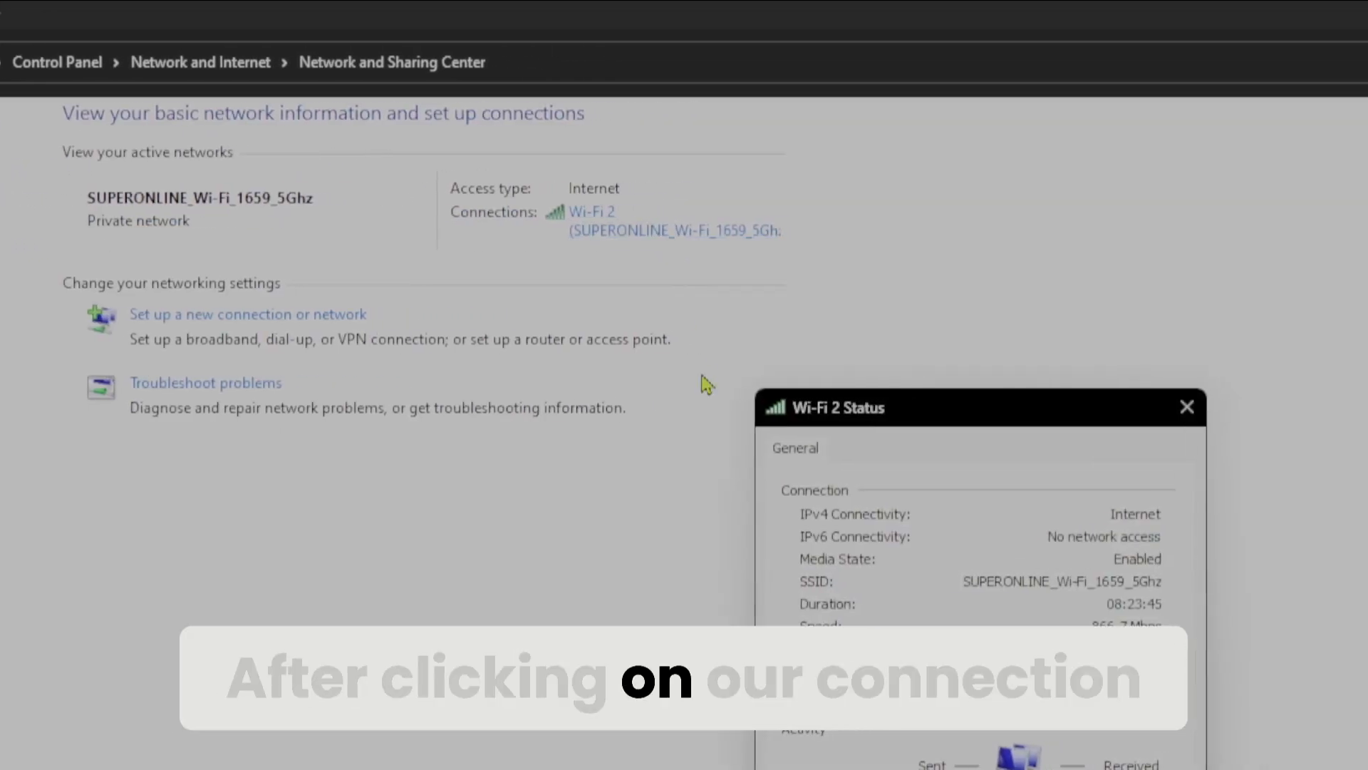
# Step: Bring up the Internet Protocol Version 4 (TCP/IPv4) properties for Wi-Fi 2
pyautogui.click(652, 376)
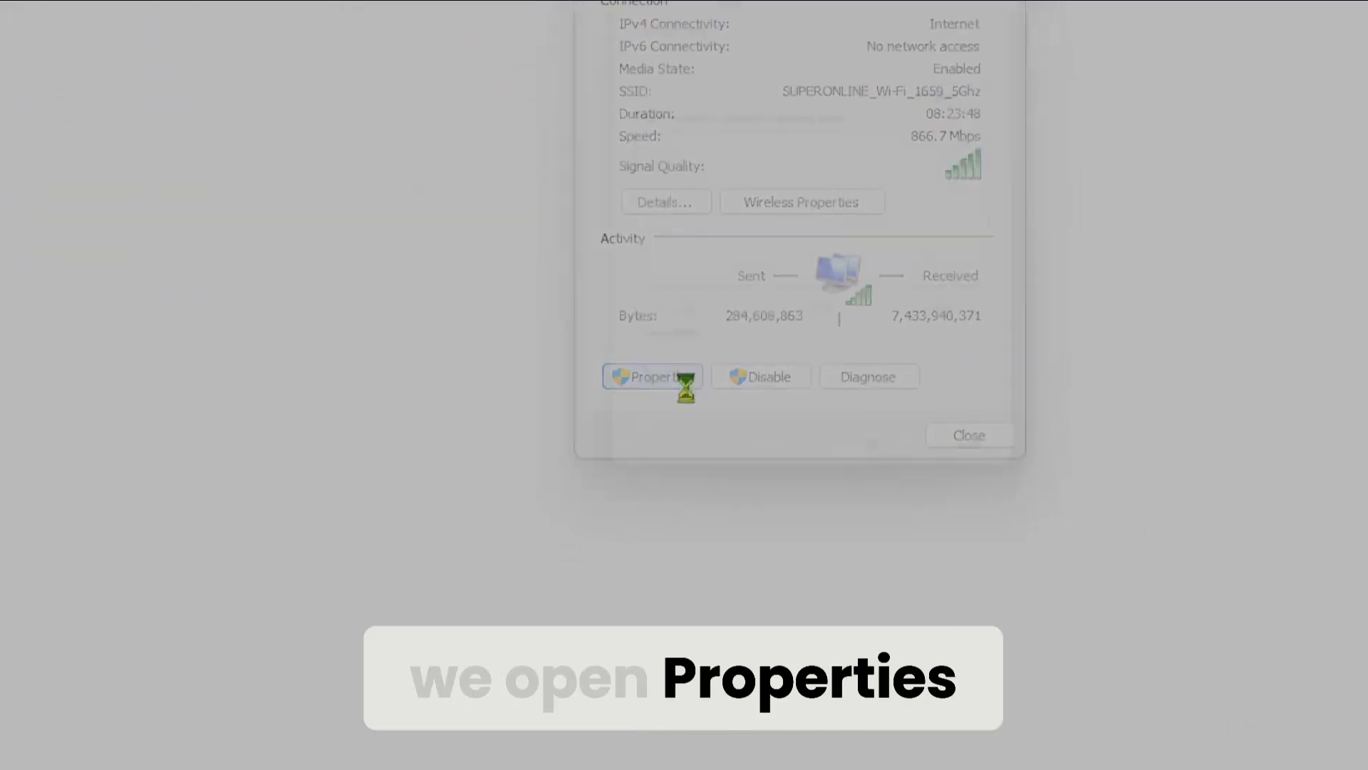
pyautogui.click(650, 376)
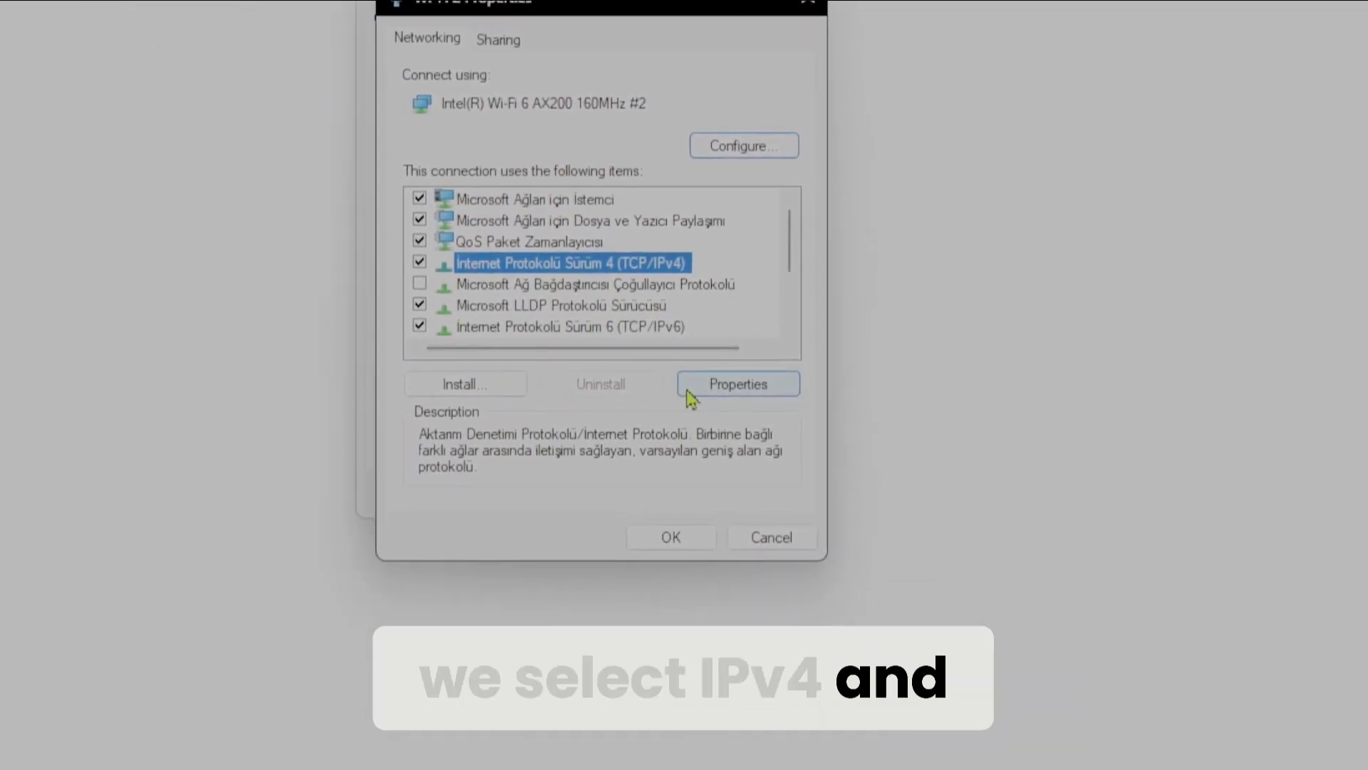
pyautogui.click(737, 383)
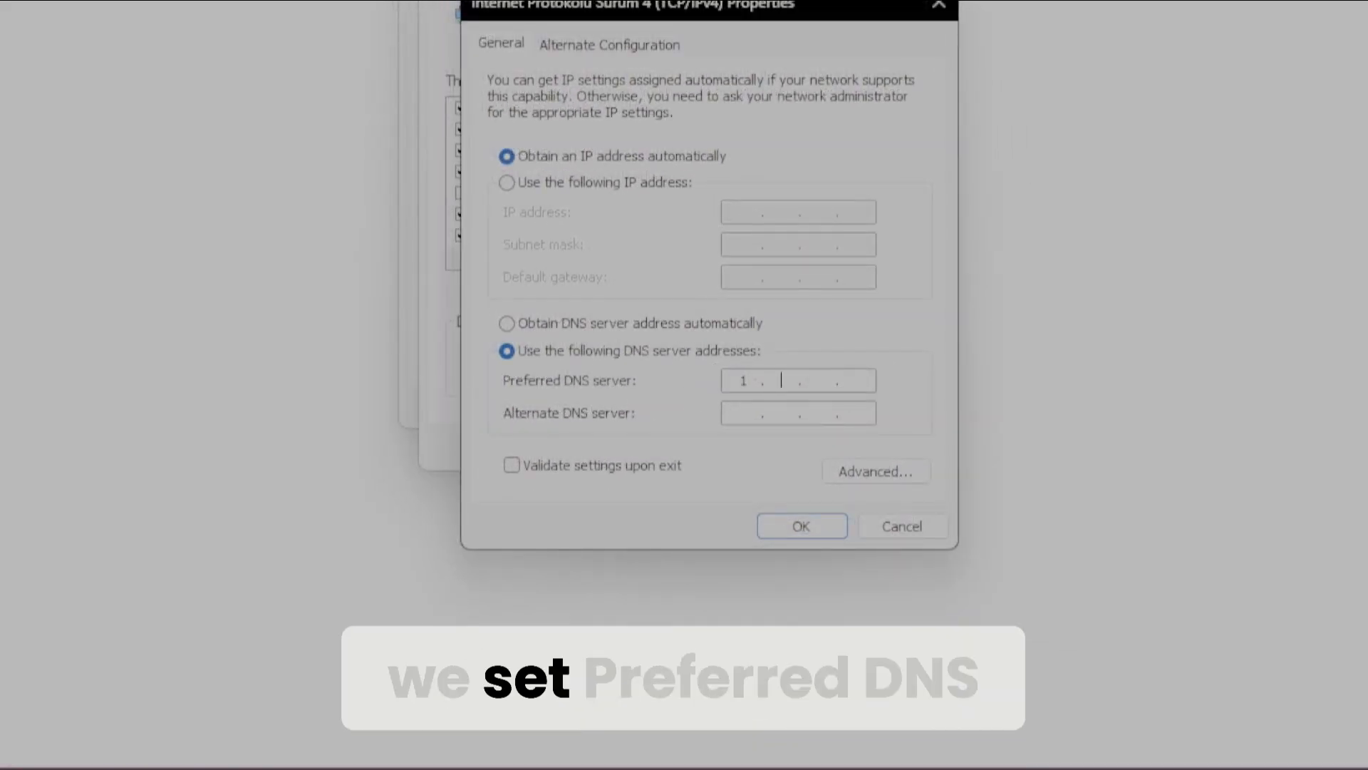
# Step: Apply DNS servers 1.1.1.1 and 1.0.0.1 and close the Wi-Fi 2 status window
pyautogui.write('1.1.1.1')
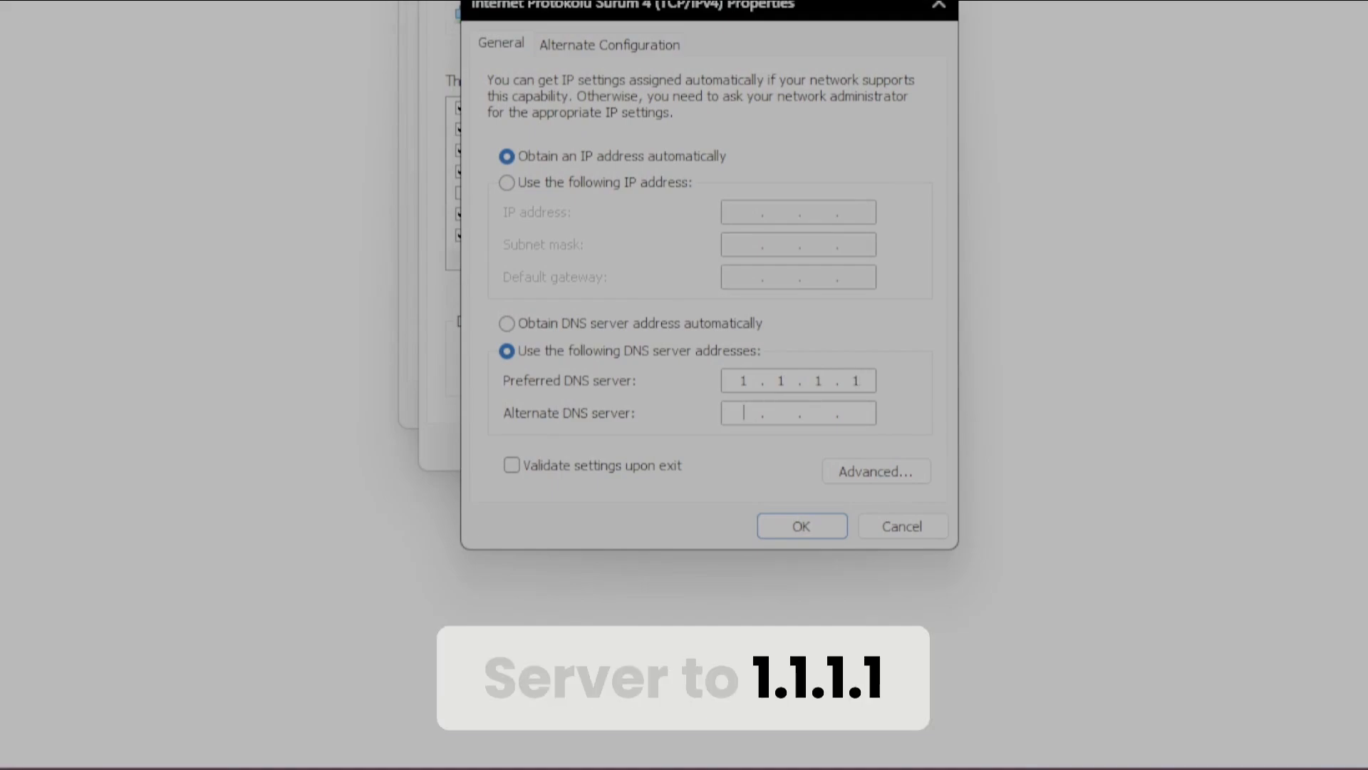
pyautogui.write('1.0.0.1')
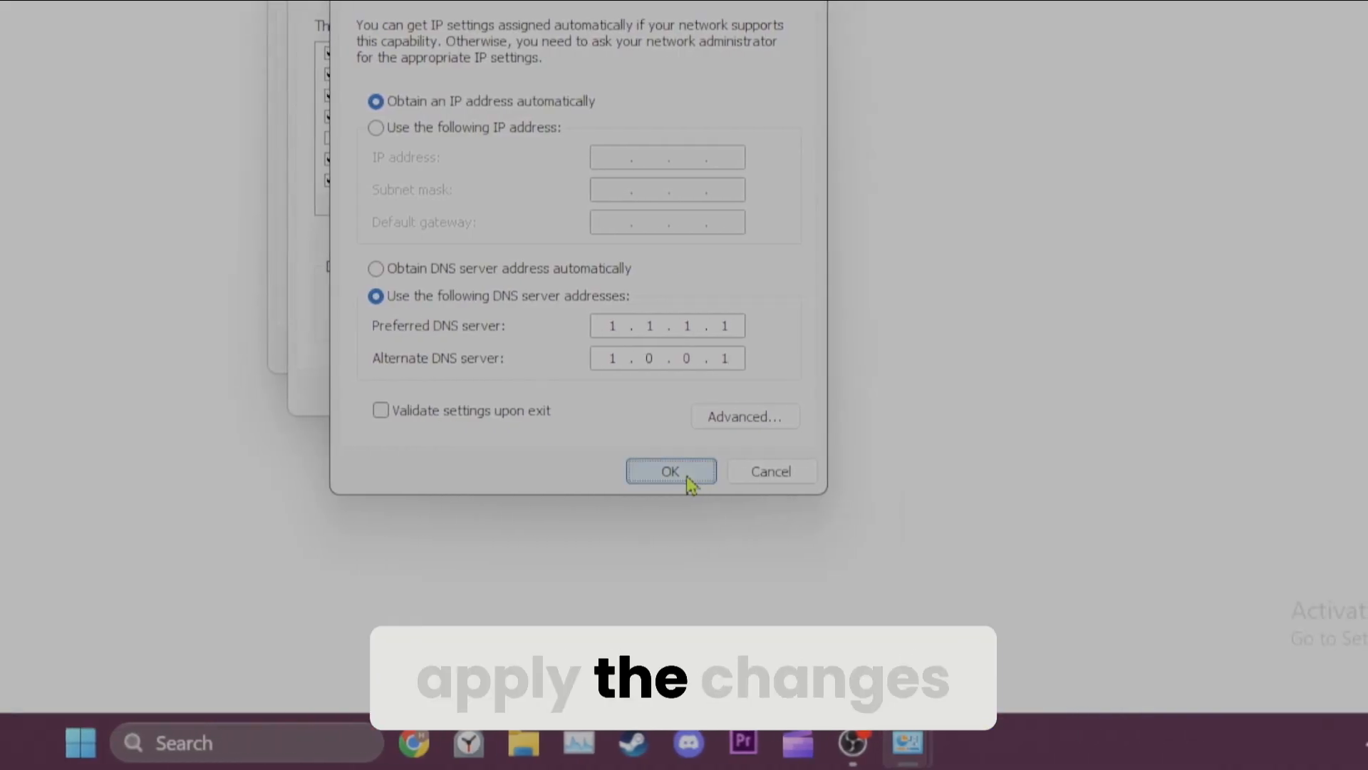
pyautogui.click(670, 470)
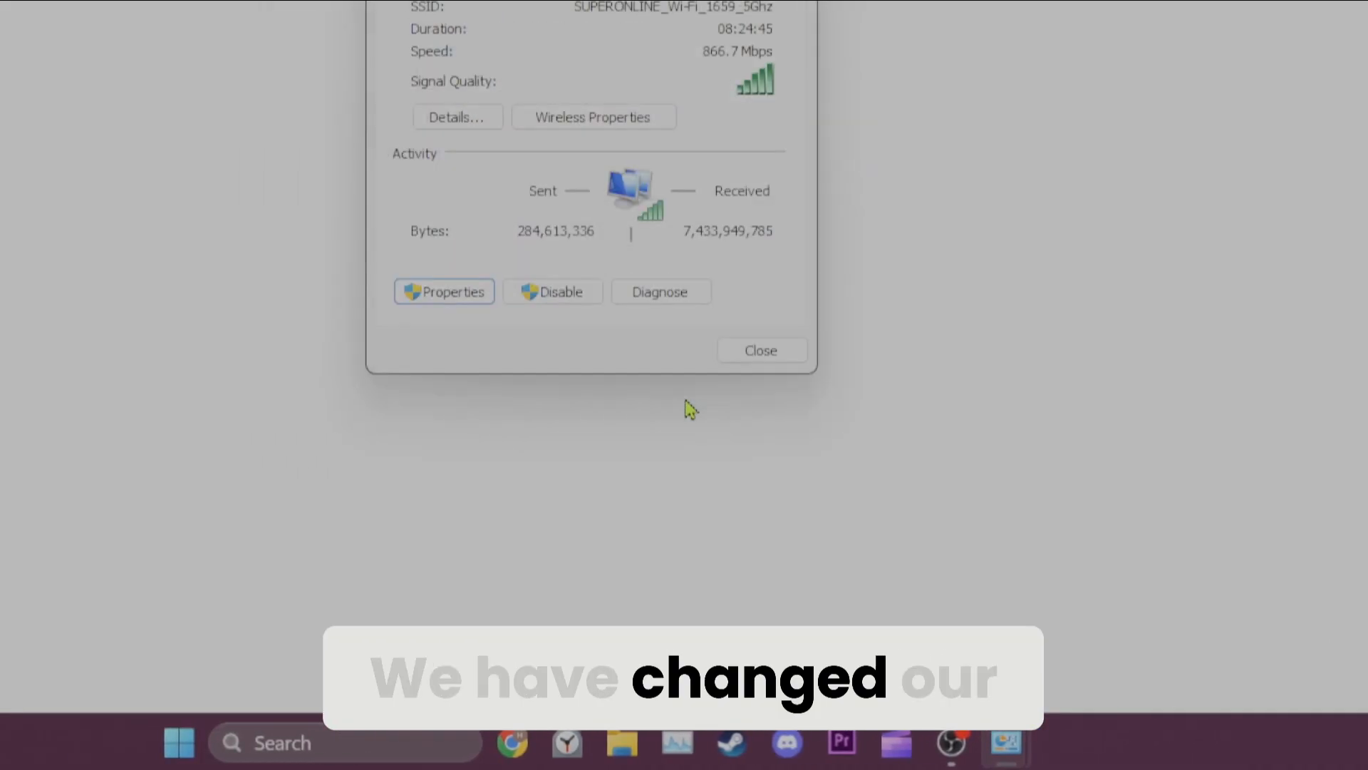
pyautogui.click(760, 350)
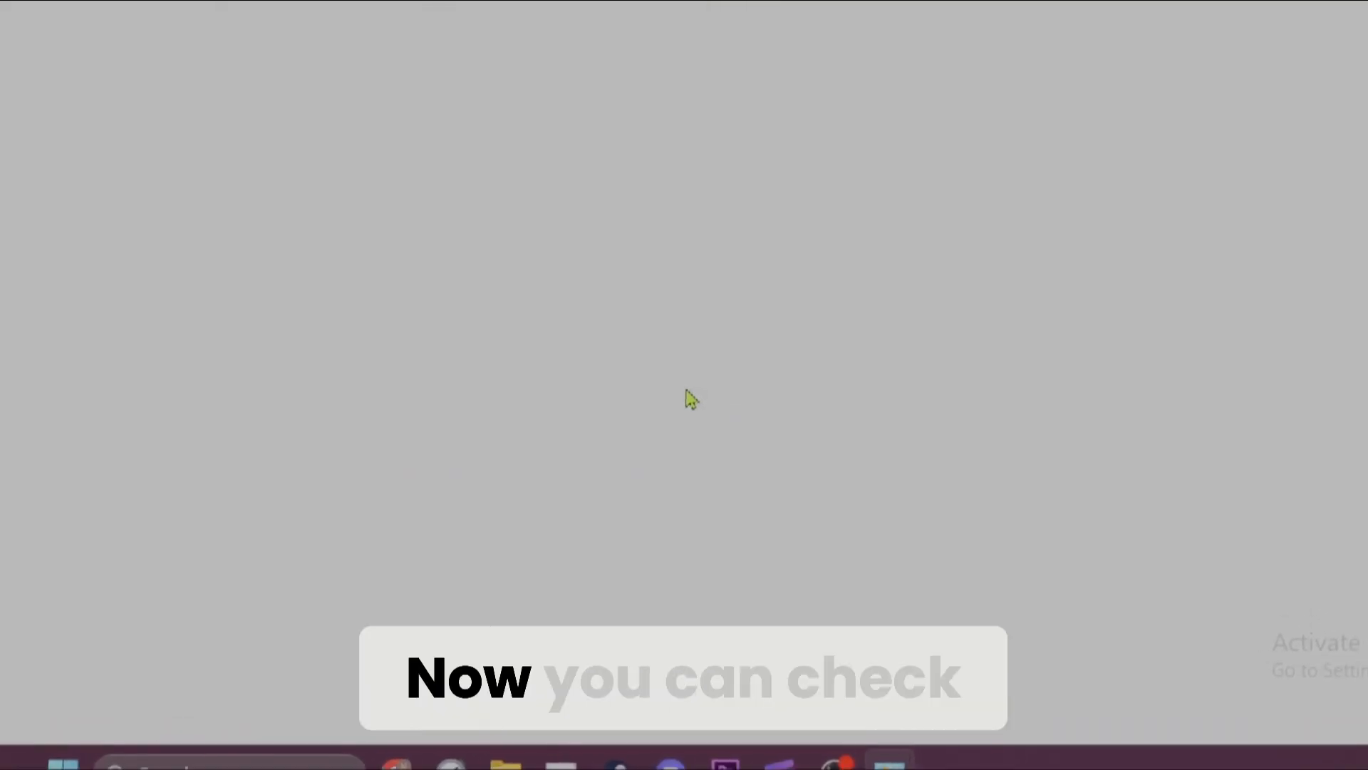